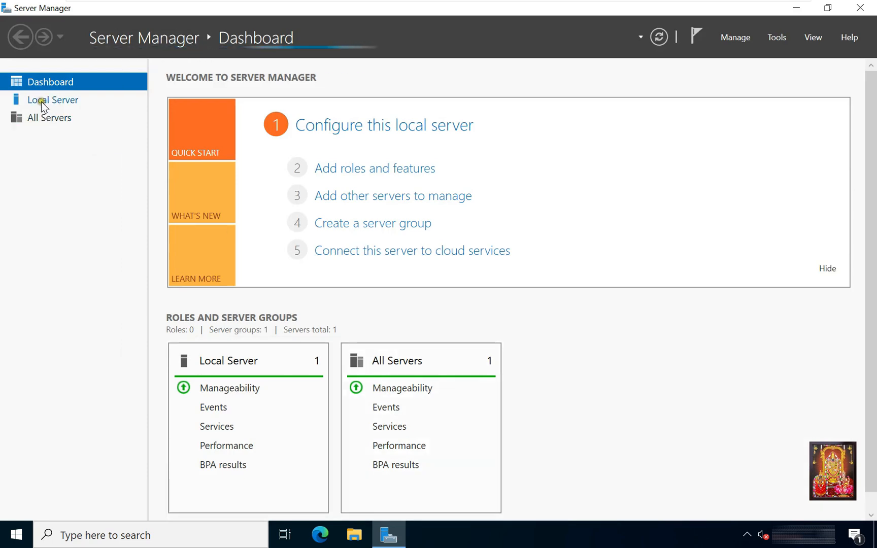
# - View the Local Server properties showing membership in the stb.local domain
pyautogui.click(53, 99)
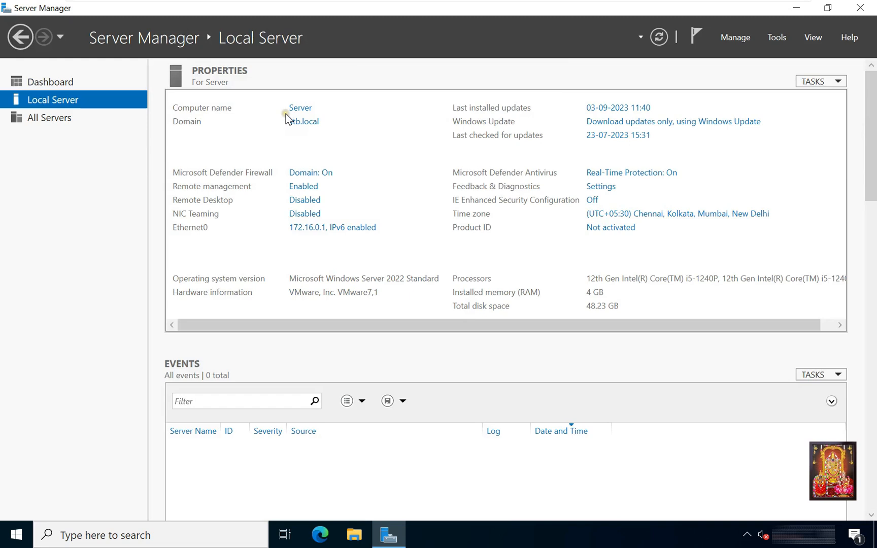
pyautogui.moveTo(299, 129)
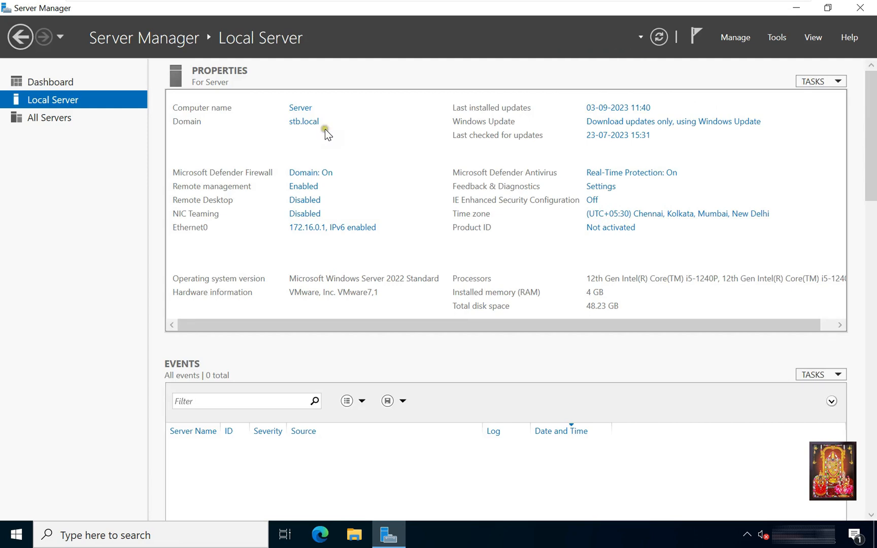
pyautogui.moveTo(777, 37)
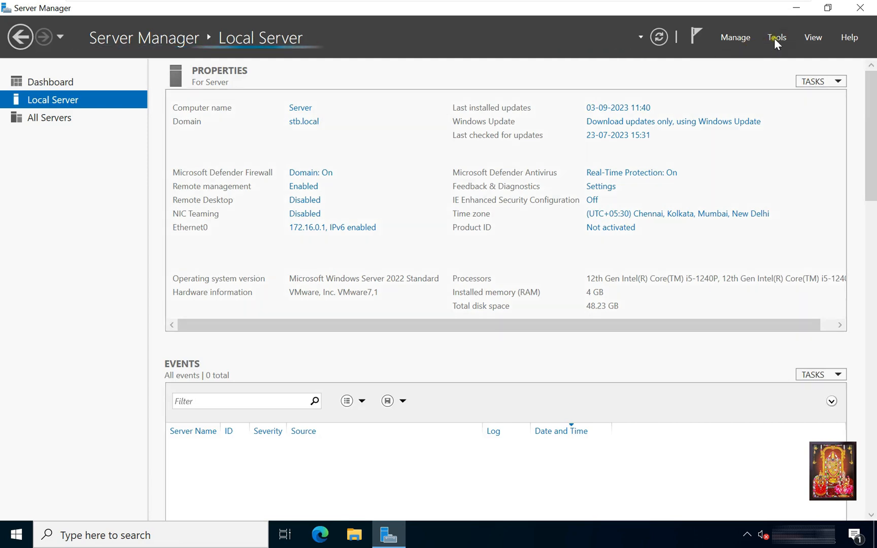
pyautogui.click(776, 37)
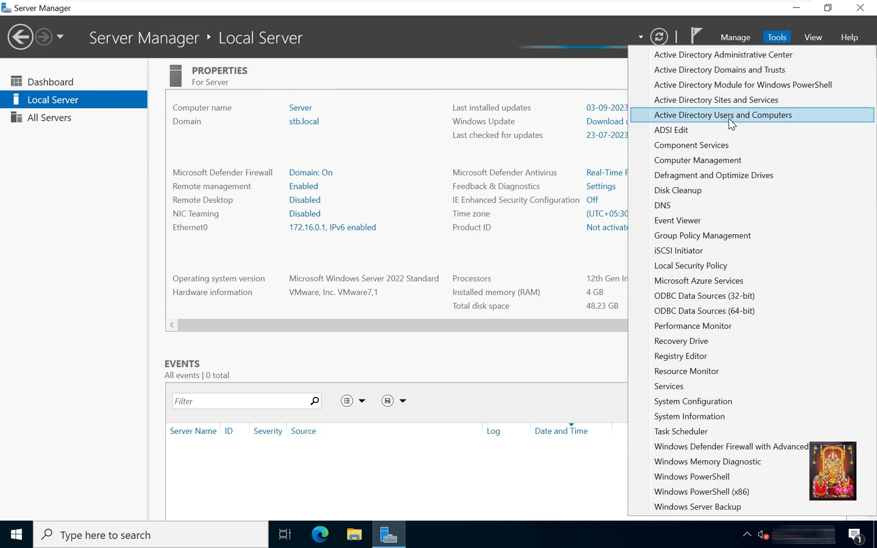
# - Launch Active Directory Users and Computers and expand stb.local to show its containers
pyautogui.click(723, 115)
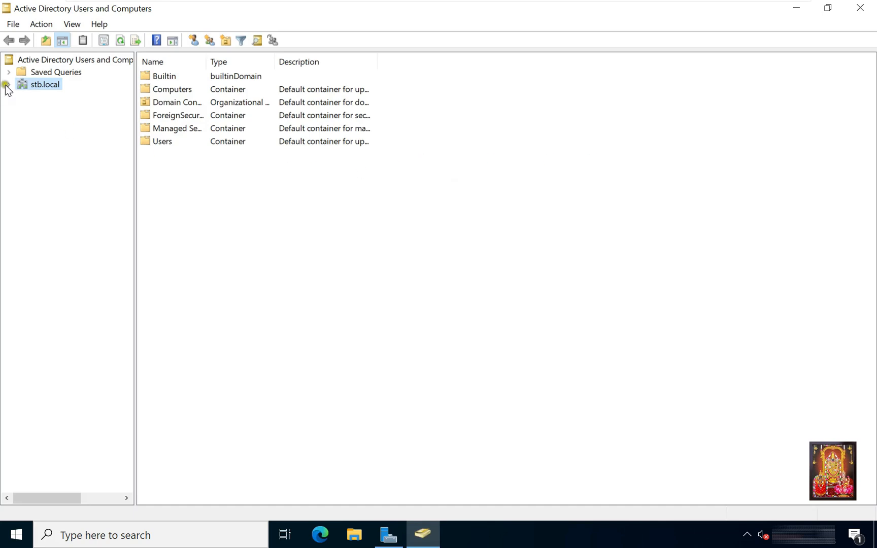
pyautogui.click(8, 84)
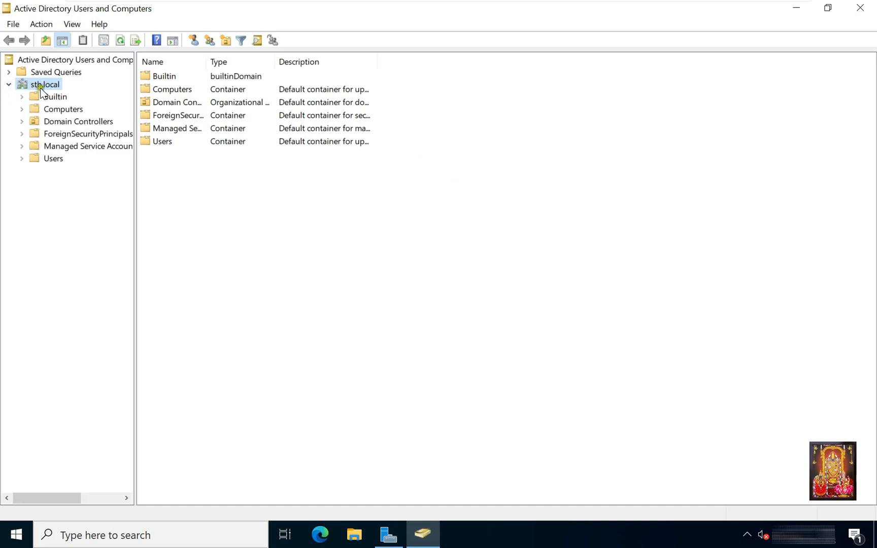
# - Create a new organizational unit named HR directly under stb.local
pyautogui.rightClick(41, 85)
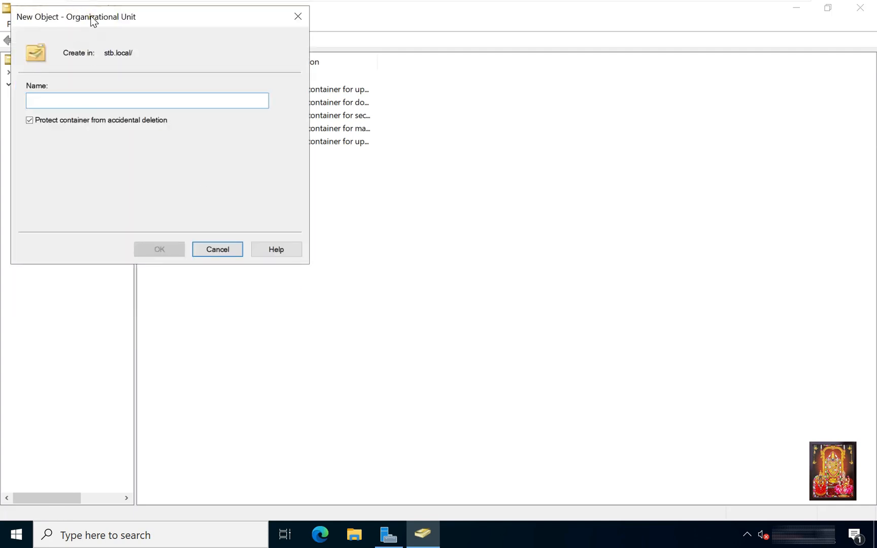
pyautogui.click(147, 100)
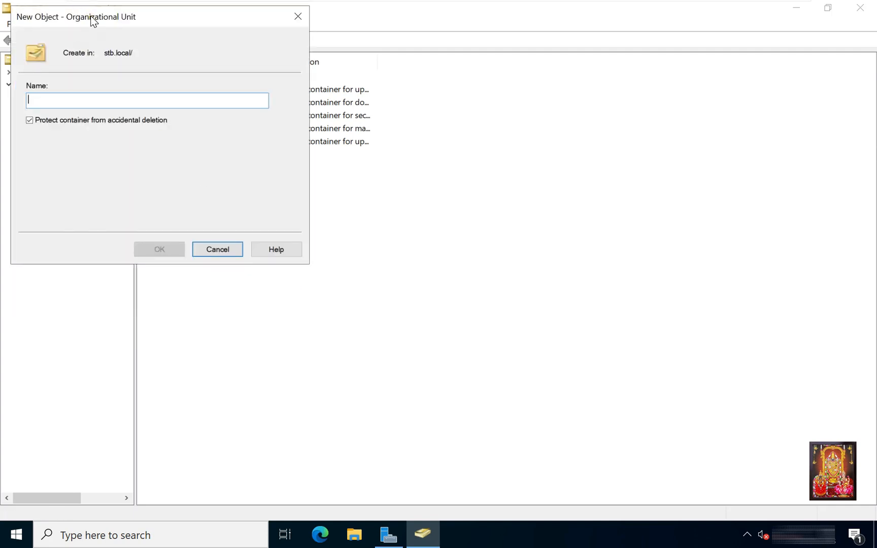
pyautogui.write('HR')
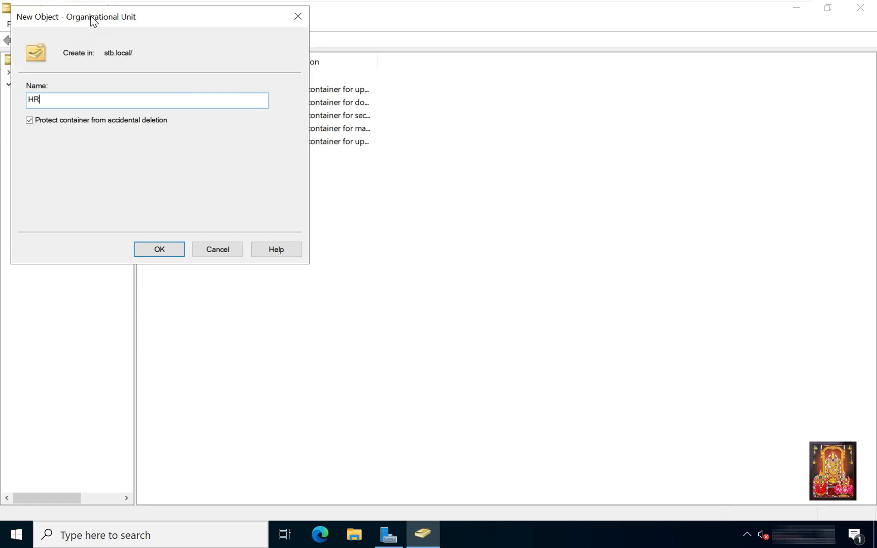
pyautogui.click(159, 249)
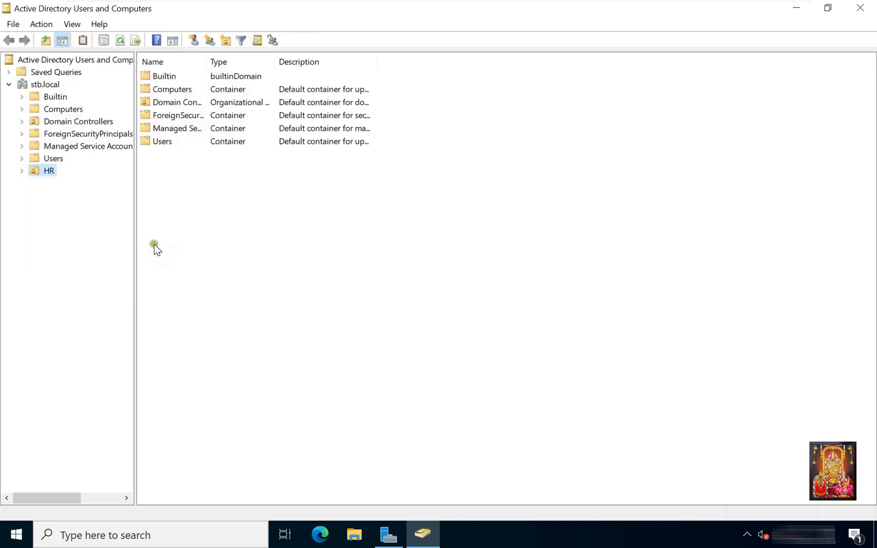
pyautogui.click(40, 84)
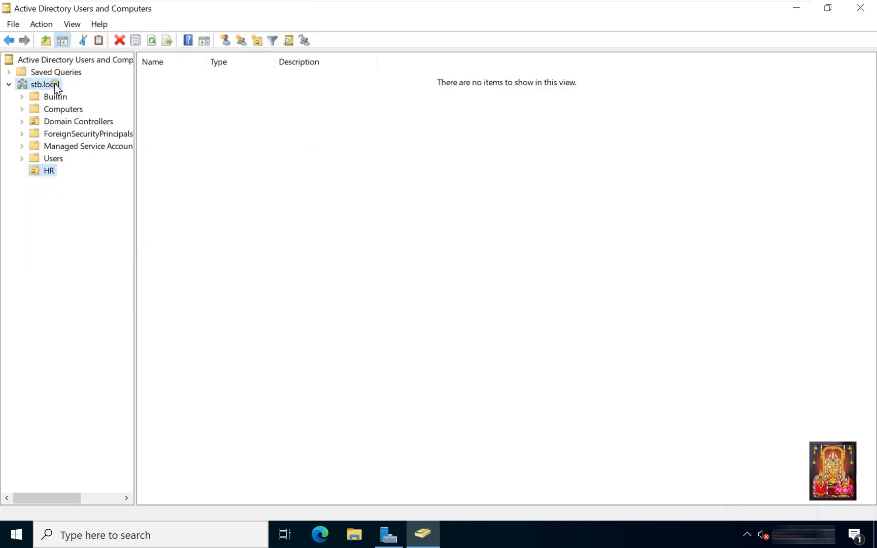
# - Create a second organizational unit named Accounts under stb.local beside HR
pyautogui.rightClick(43, 84)
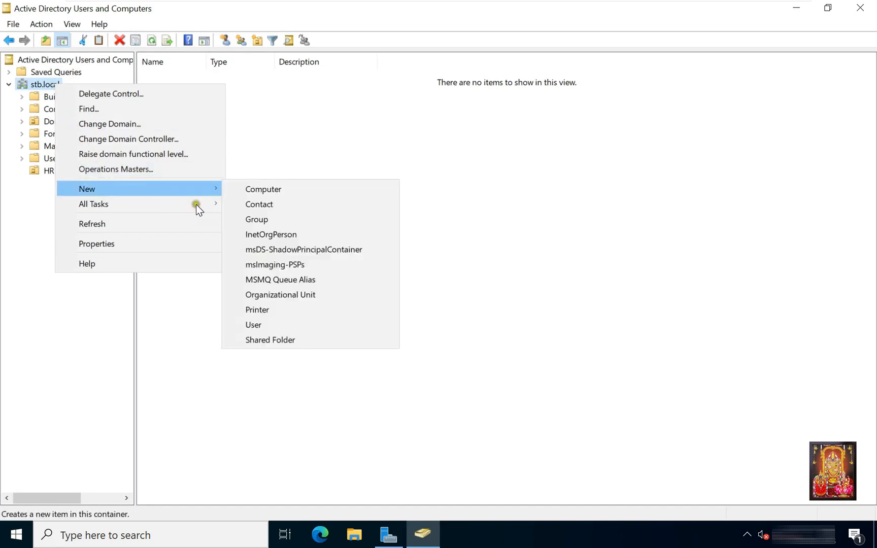
pyautogui.click(279, 295)
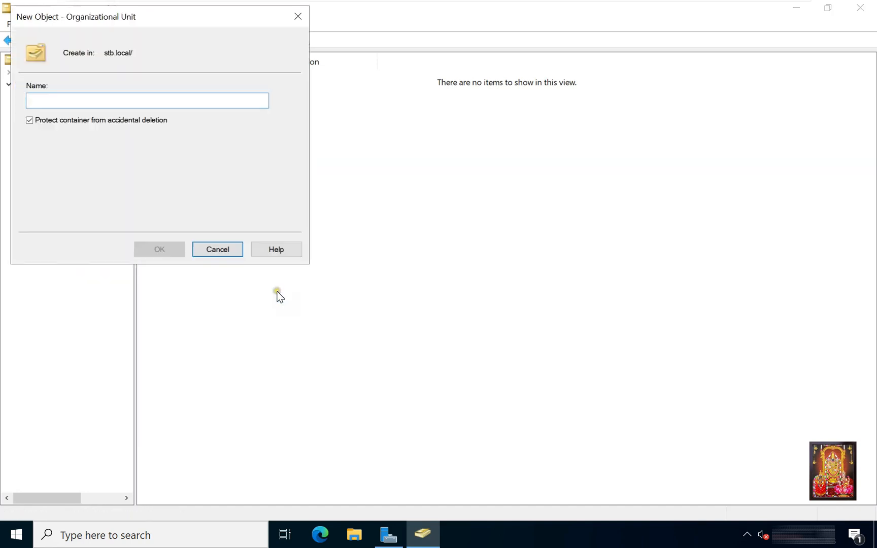
pyautogui.write('Ad')
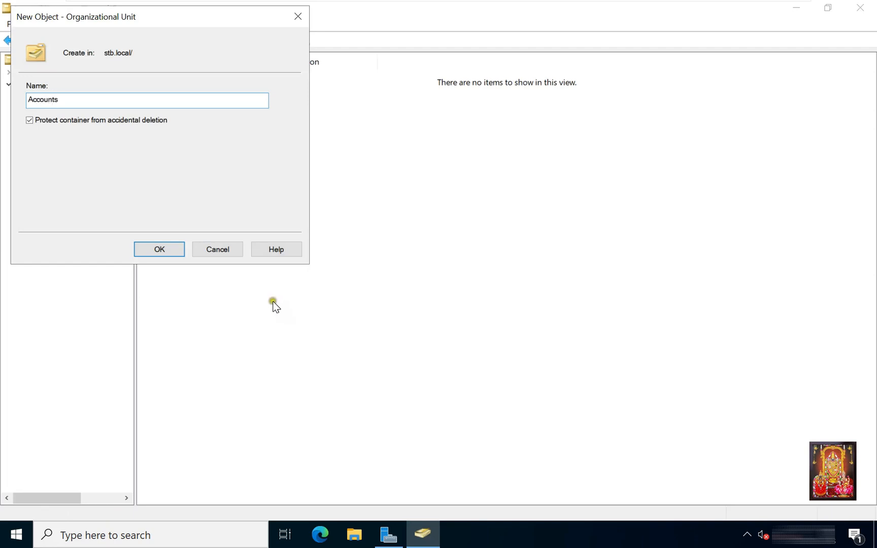
pyautogui.click(159, 249)
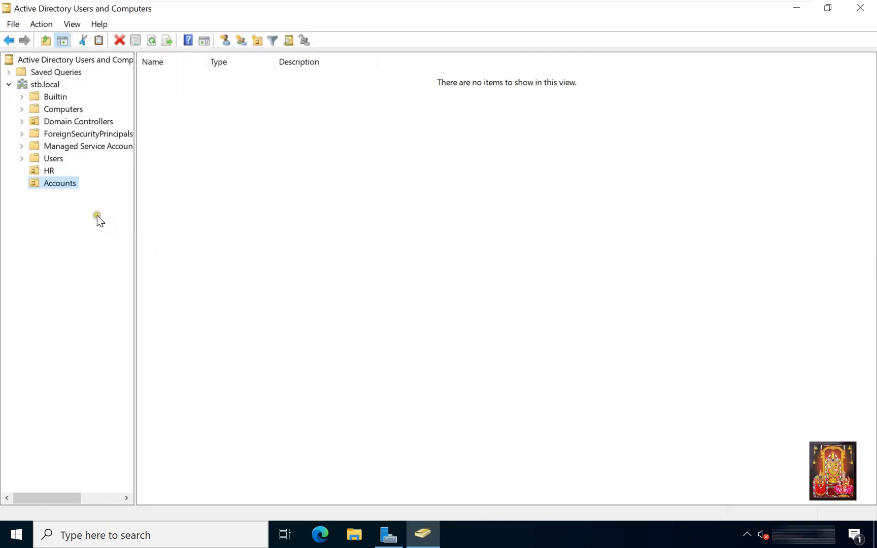
pyautogui.moveTo(54, 153)
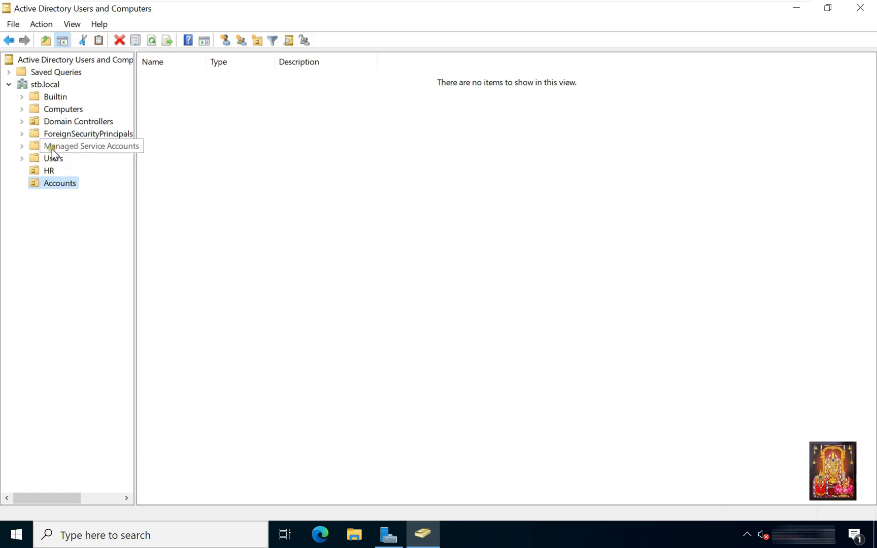